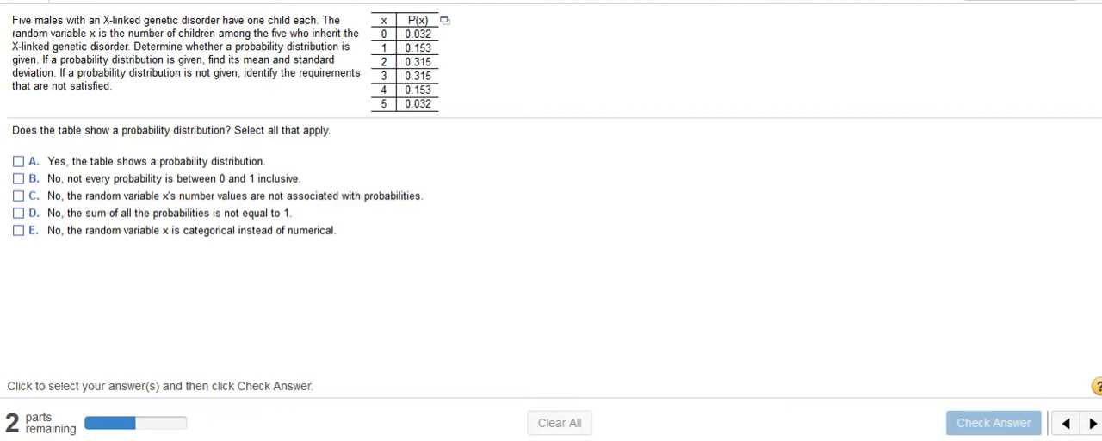
{"action": "mouse_move", "coordinate": [405, 14]}
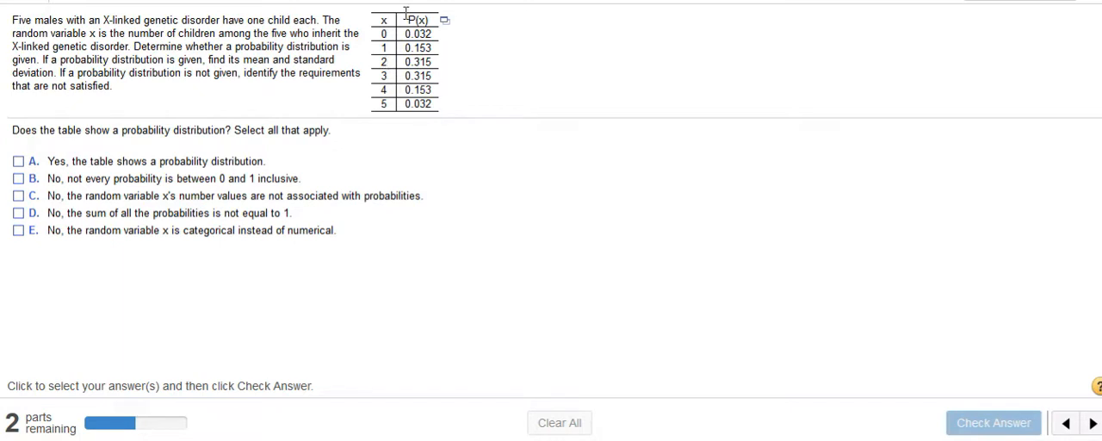
{"action": "mouse_move", "coordinate": [395, 93]}
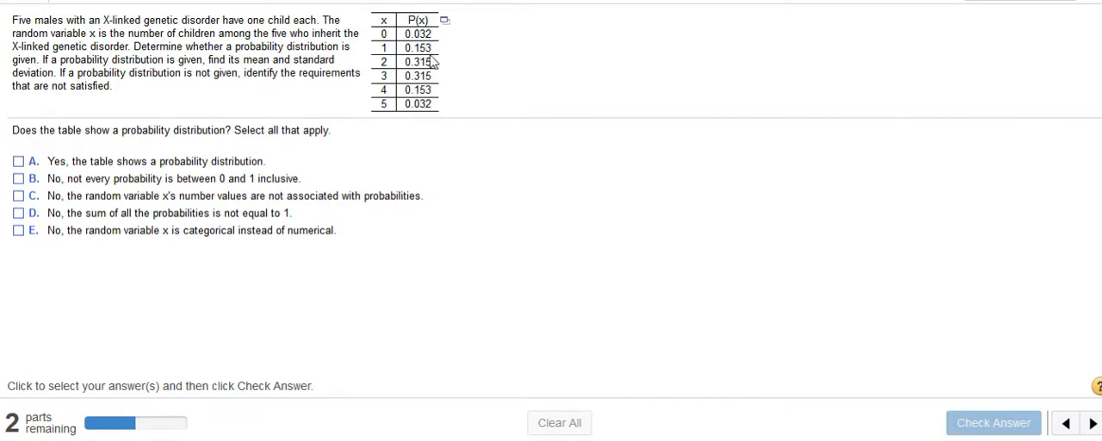
{"action": "mouse_move", "coordinate": [411, 41]}
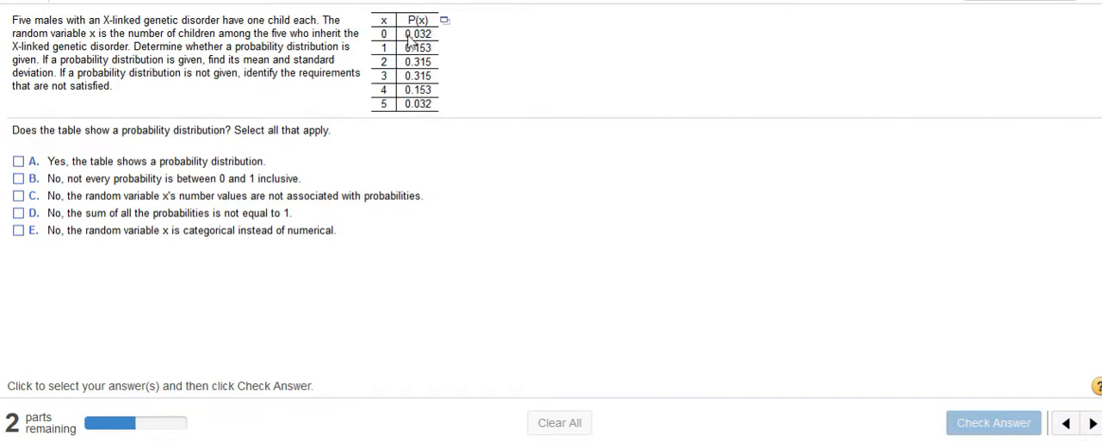
{"action": "mouse_move", "coordinate": [417, 129]}
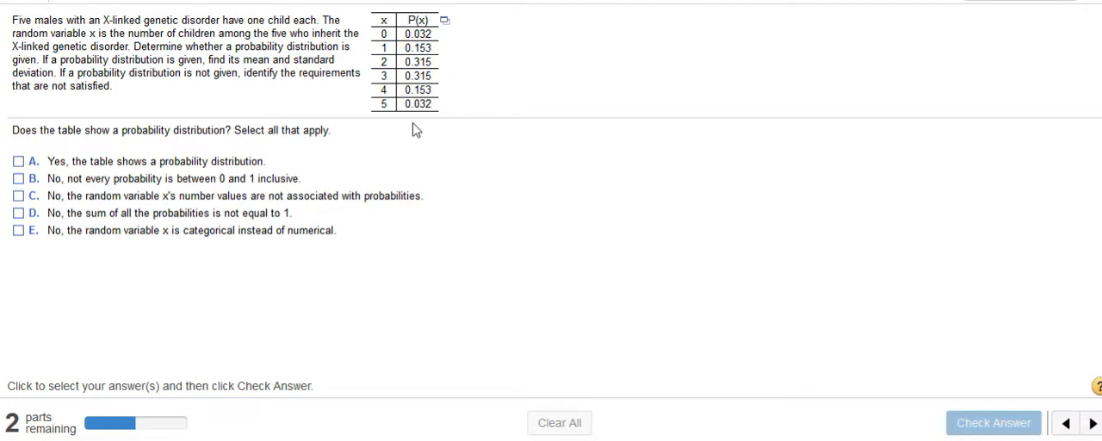
{"action": "mouse_move", "coordinate": [446, 58]}
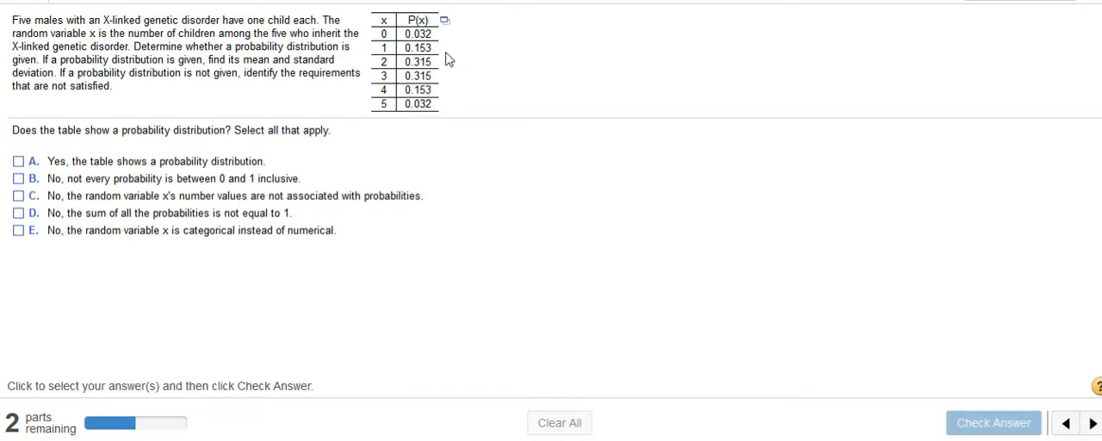
{"action": "mouse_move", "coordinate": [397, 90]}
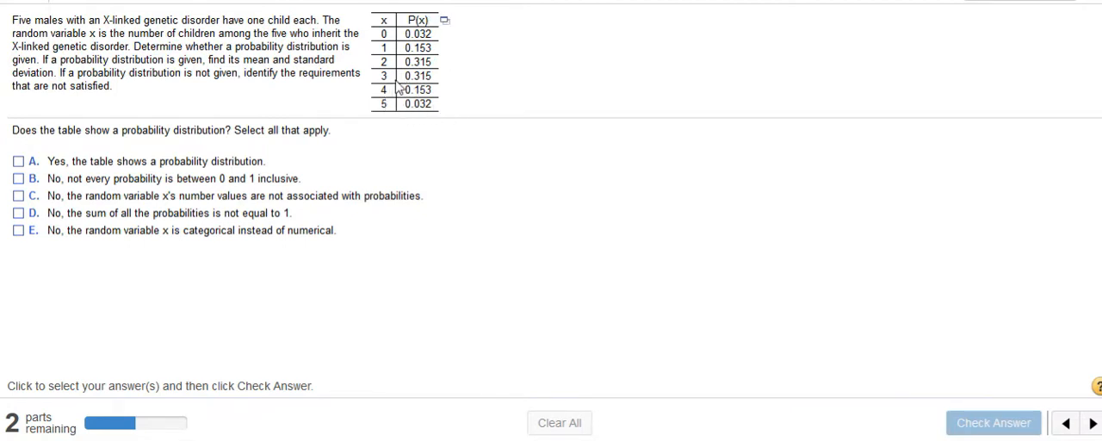
{"action": "mouse_move", "coordinate": [431, 117]}
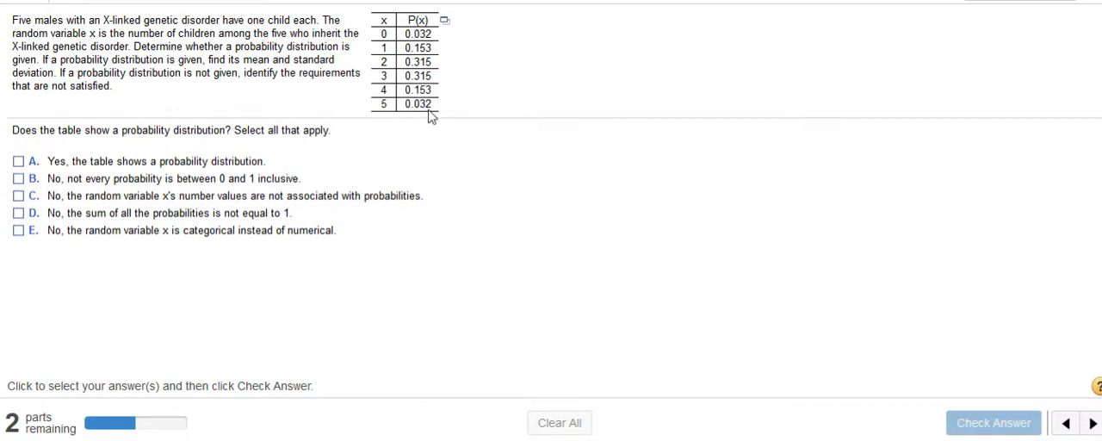
{"action": "mouse_move", "coordinate": [425, 141]}
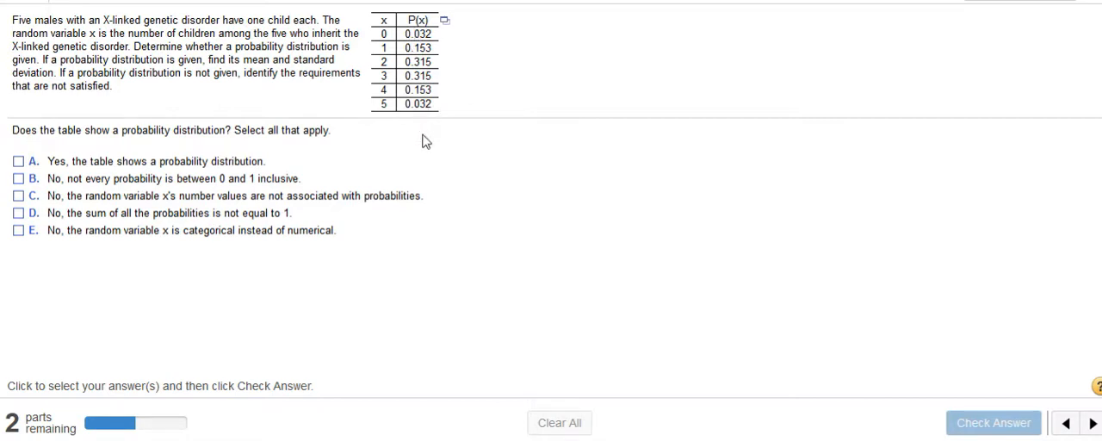
Answer choice A, that the table shows a probability distribution, and confirm it.
{"action": "left_click", "coordinate": [17, 162]}
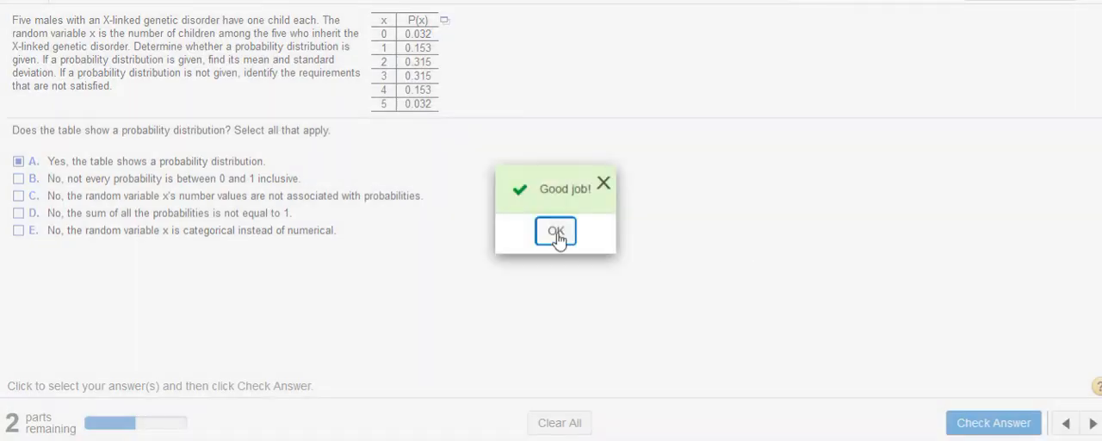
{"action": "left_click", "coordinate": [554, 231]}
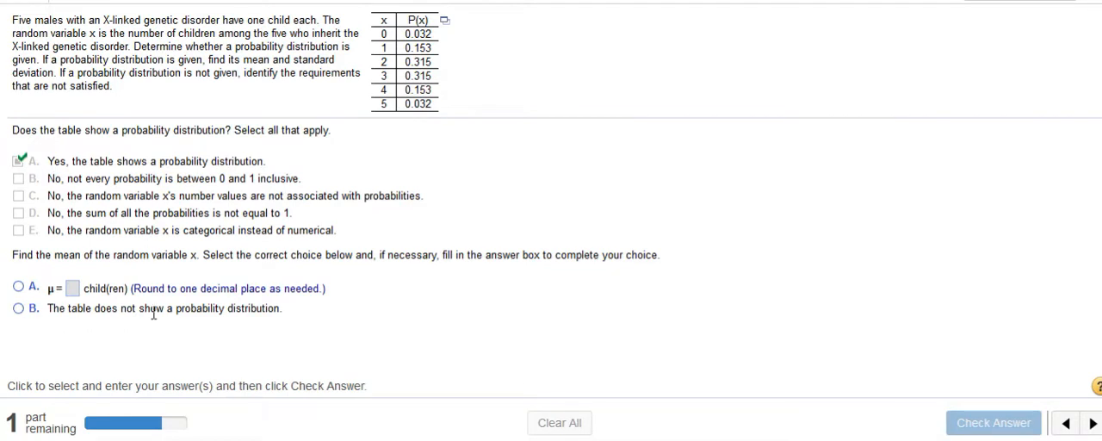
{"action": "mouse_move", "coordinate": [414, 273]}
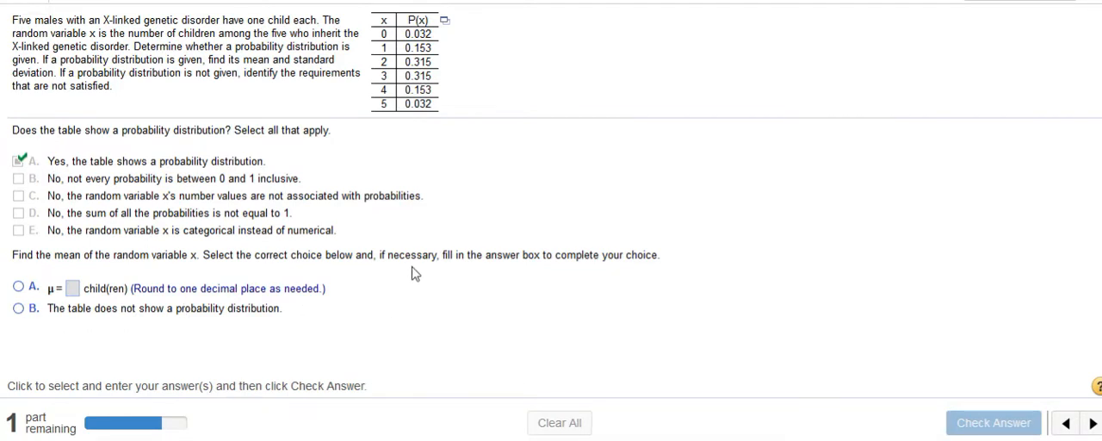
{"action": "mouse_move", "coordinate": [444, 21]}
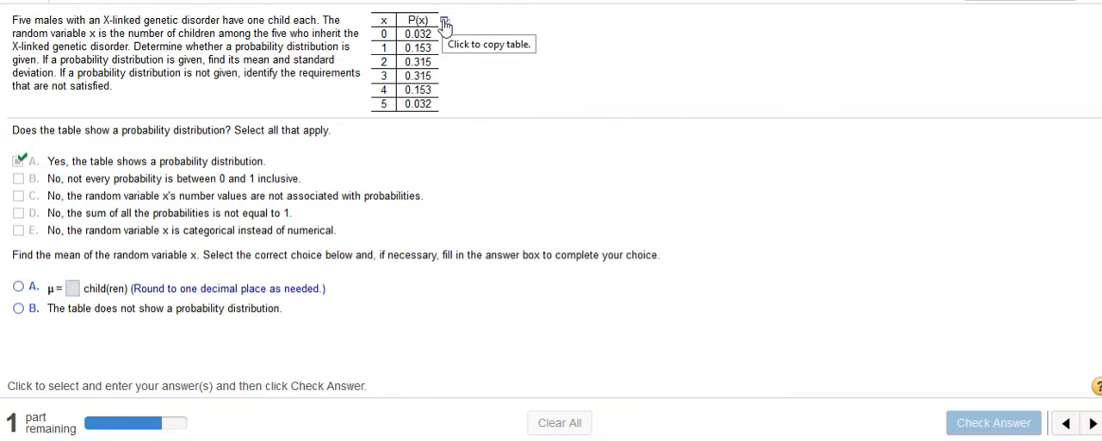
Export the x and P(x) table into a StatCrunch data set.
{"action": "left_click", "coordinate": [445, 21]}
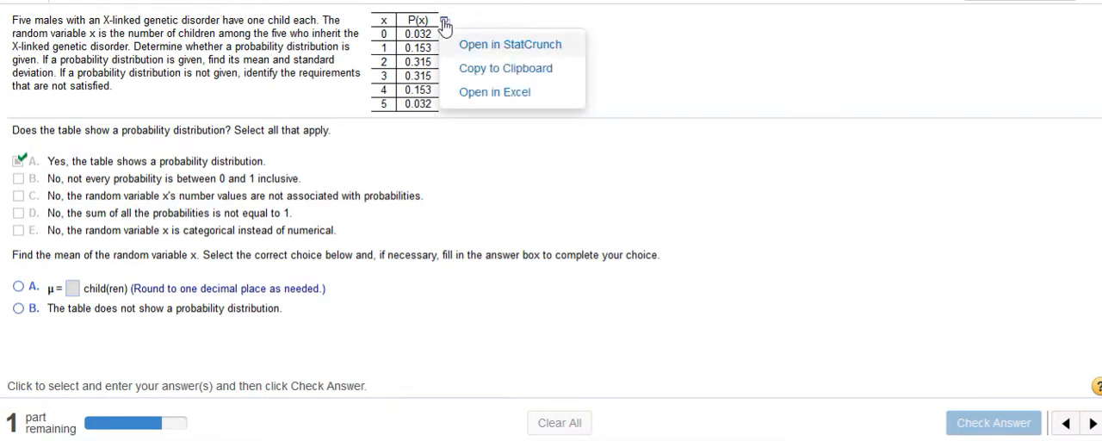
{"action": "mouse_move", "coordinate": [468, 50]}
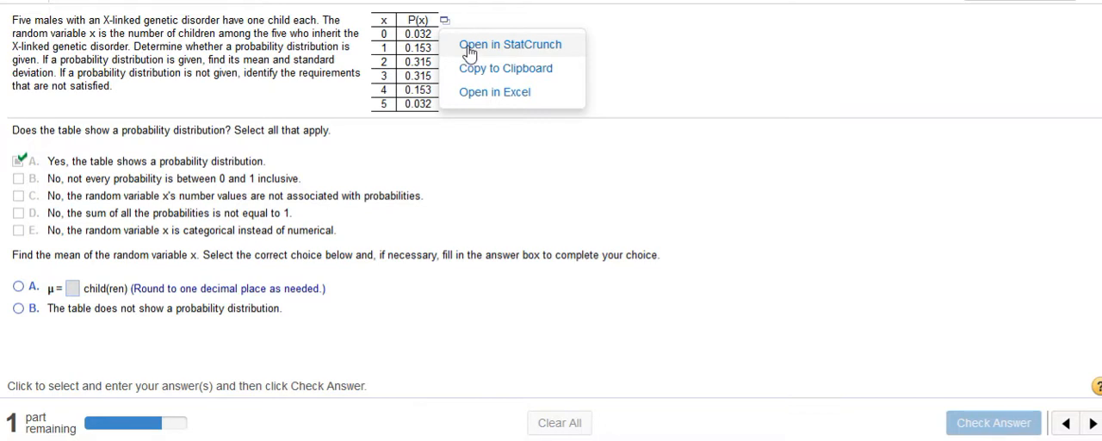
{"action": "left_click", "coordinate": [509, 45]}
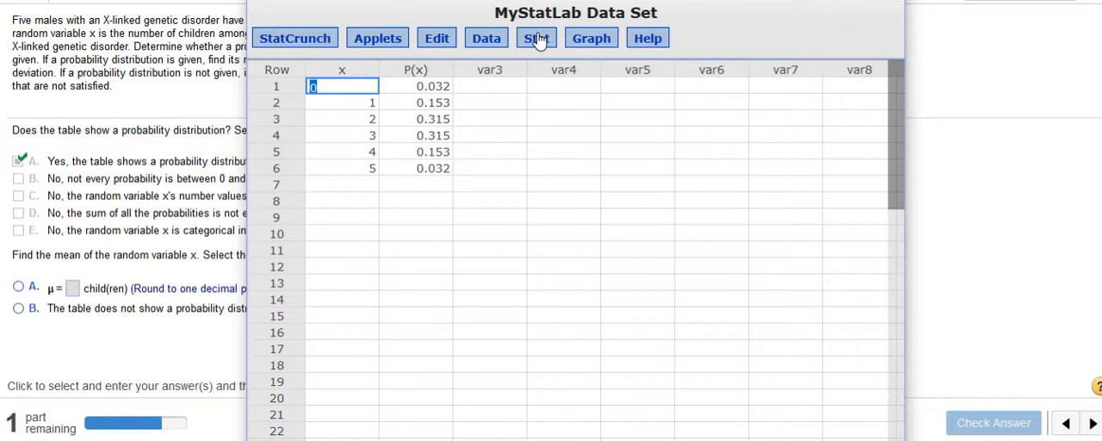
{"action": "mouse_move", "coordinate": [365, 189]}
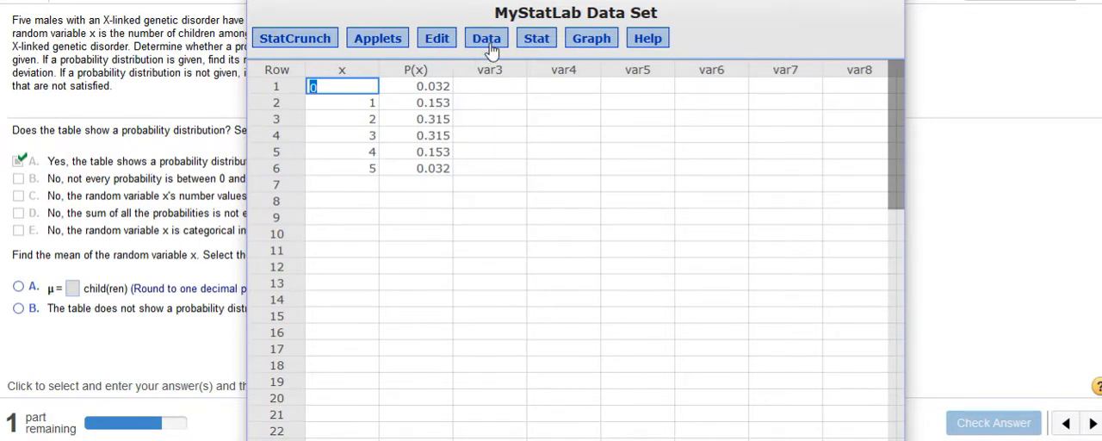
Run the Custom Calculator with x as values and P(x) as weights, giving mean 2.5 and std. dev. 1.1162437.
{"action": "left_click", "coordinate": [535, 38]}
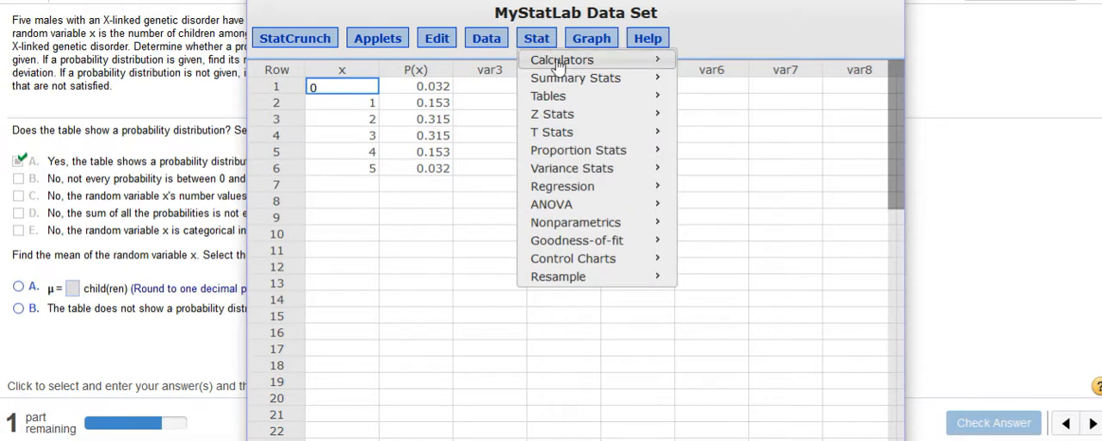
{"action": "left_click", "coordinate": [561, 59]}
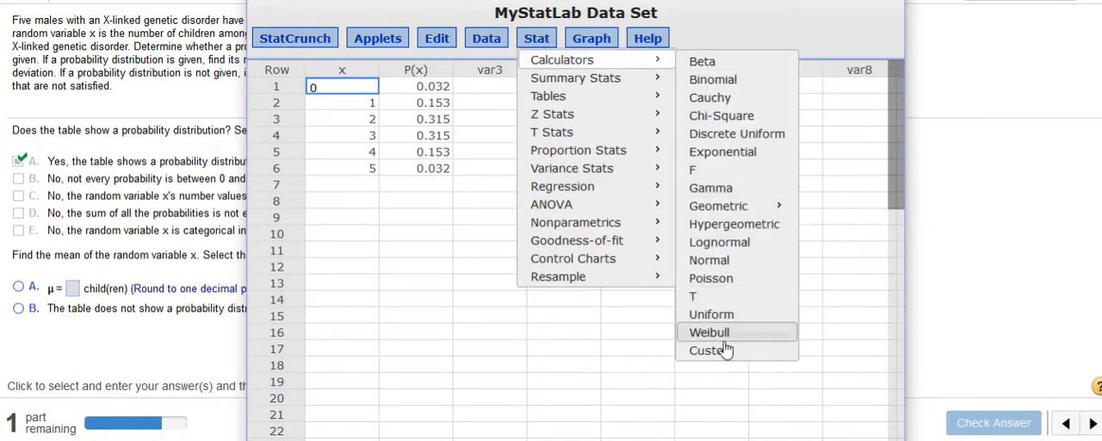
{"action": "left_click", "coordinate": [710, 349]}
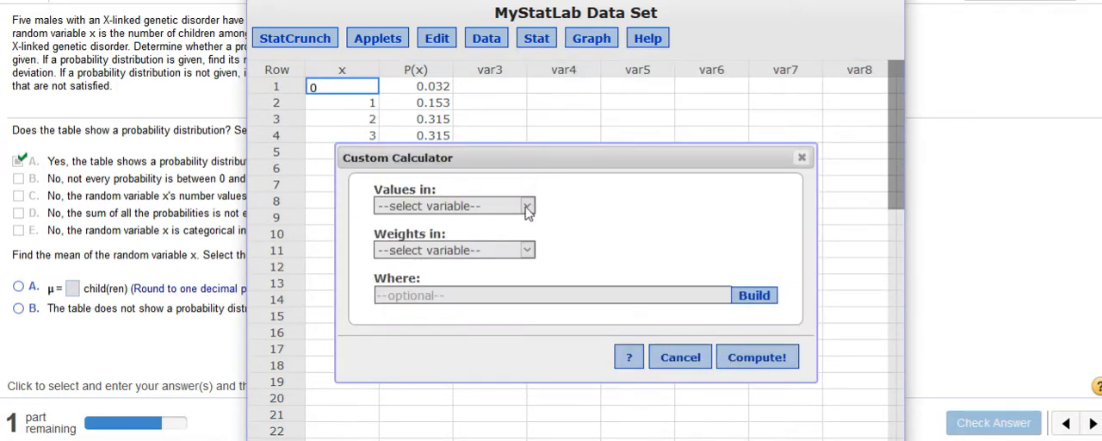
{"action": "left_click", "coordinate": [527, 205]}
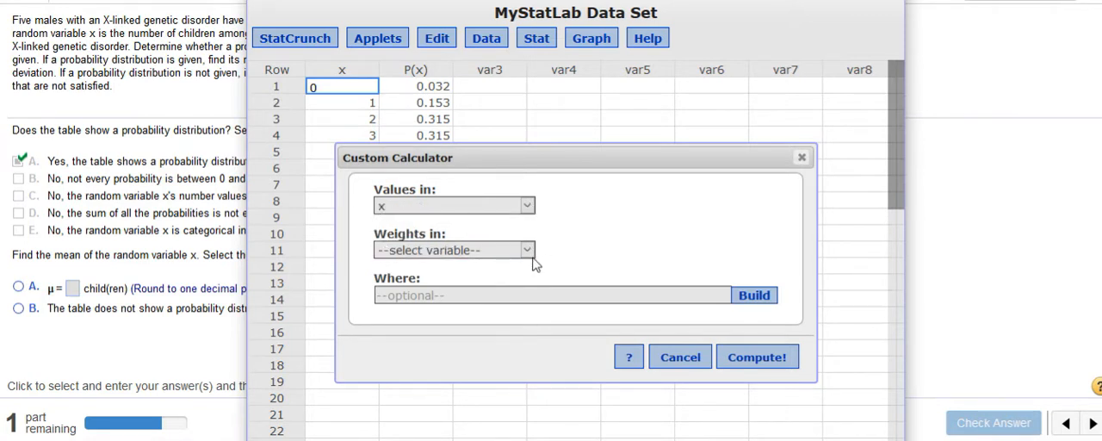
{"action": "left_click", "coordinate": [527, 250]}
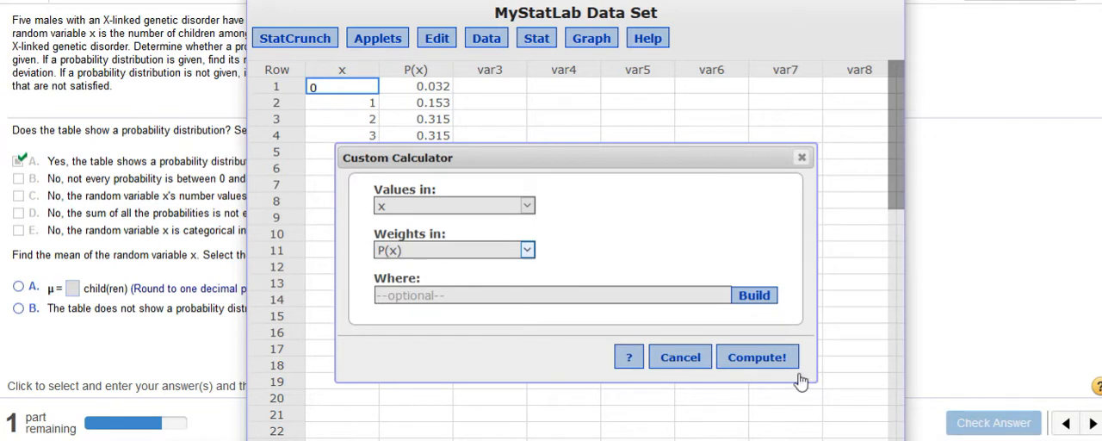
{"action": "left_click", "coordinate": [757, 357]}
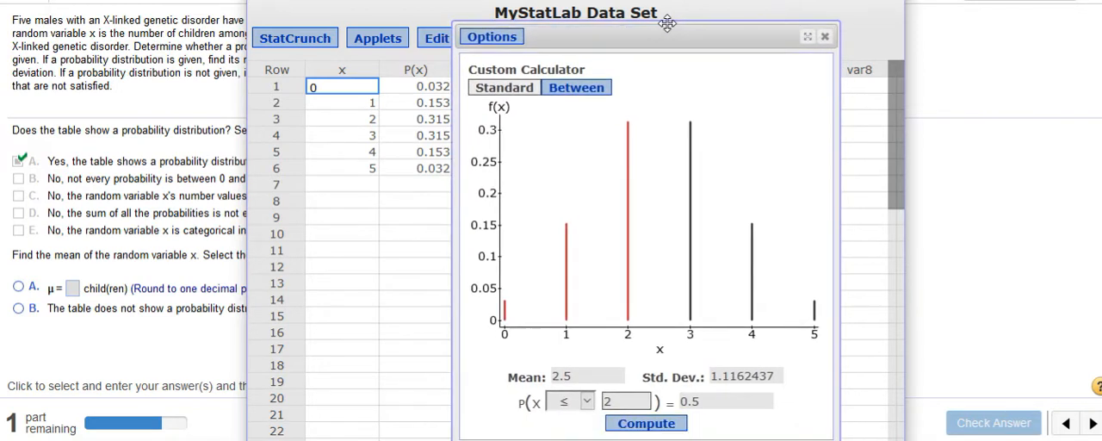
{"action": "left_click_drag", "start_coordinate": [668, 20], "coordinate": [641, 12]}
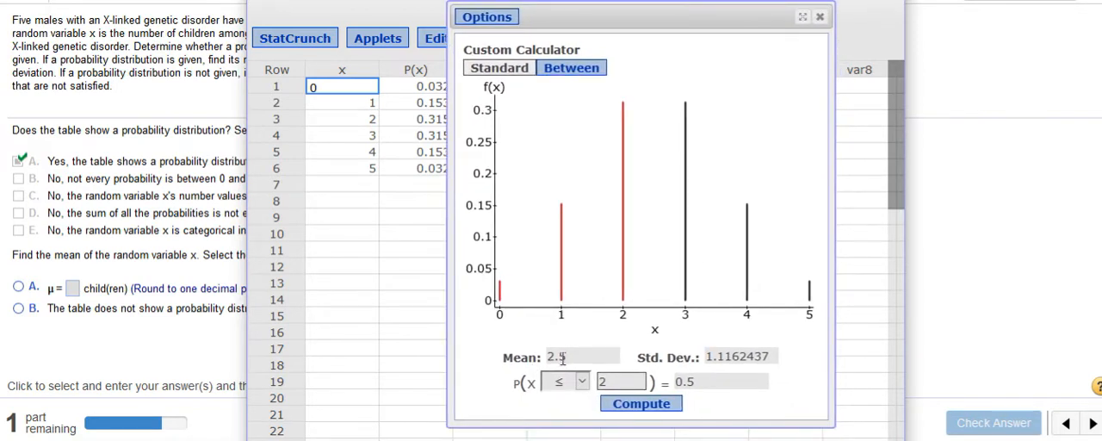
{"action": "mouse_move", "coordinate": [739, 356]}
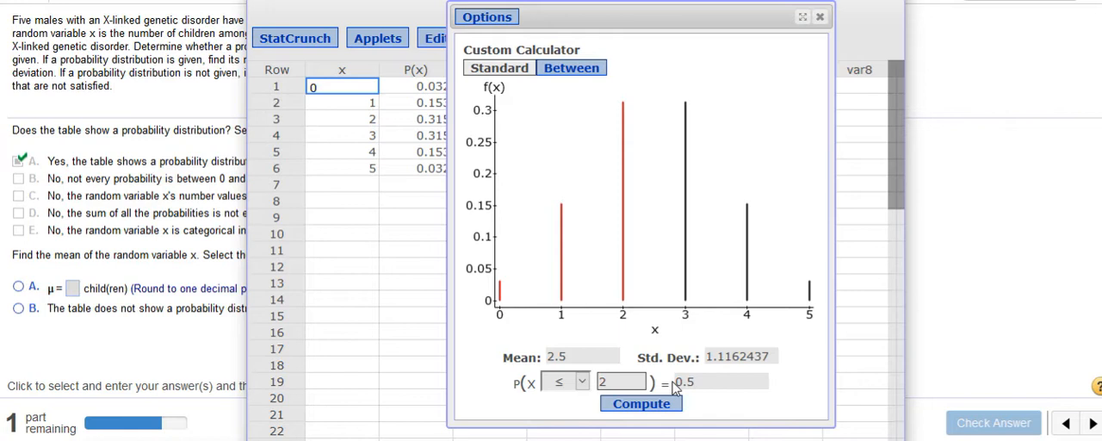
{"action": "mouse_move", "coordinate": [534, 389]}
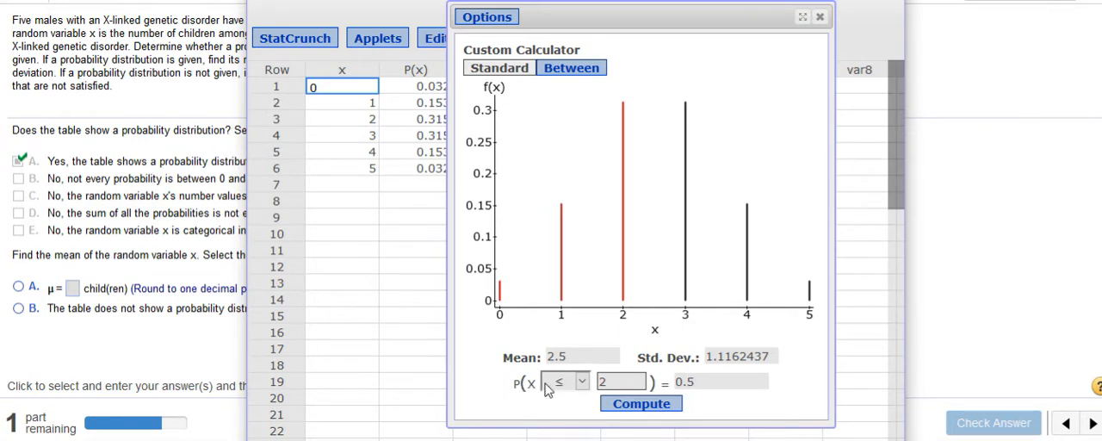
{"action": "mouse_move", "coordinate": [579, 392]}
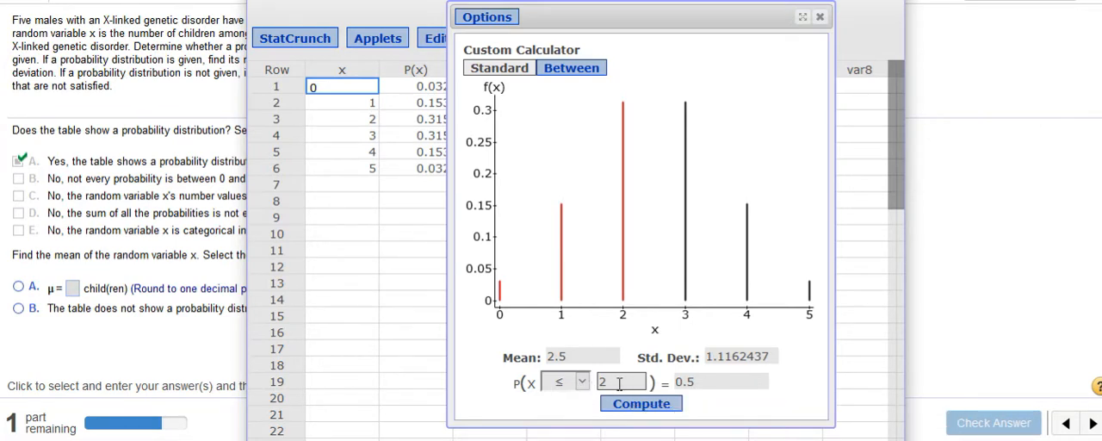
{"action": "mouse_move", "coordinate": [620, 382]}
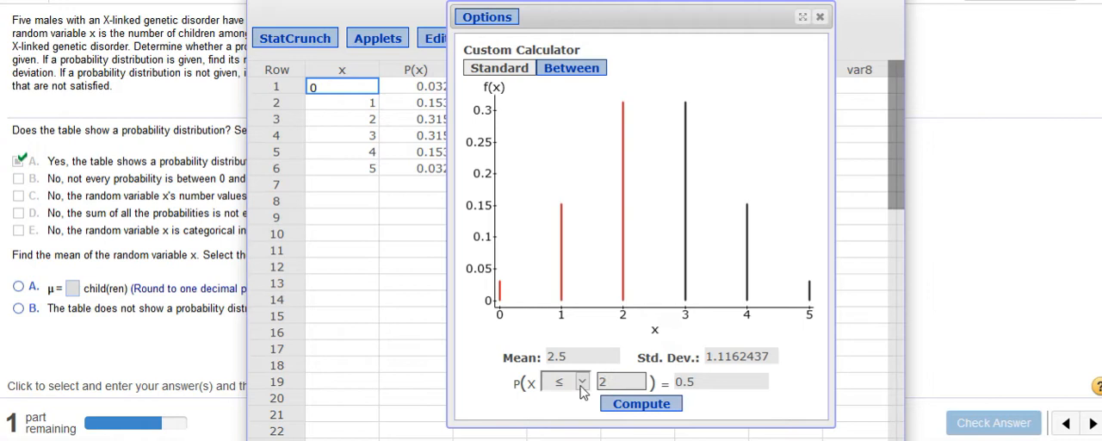
Change the probability comparison to '=' so the calculator gives P(X=2)=0.315.
{"action": "left_click", "coordinate": [582, 382]}
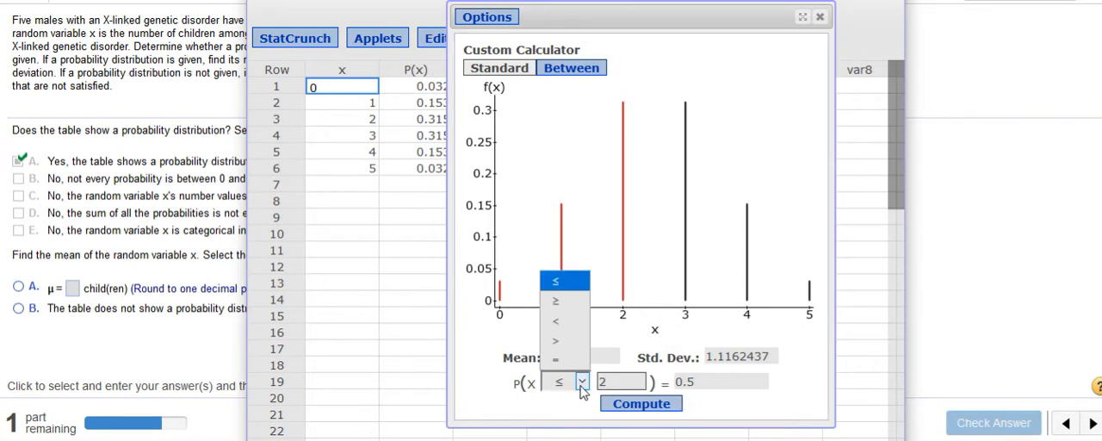
{"action": "left_click", "coordinate": [558, 359]}
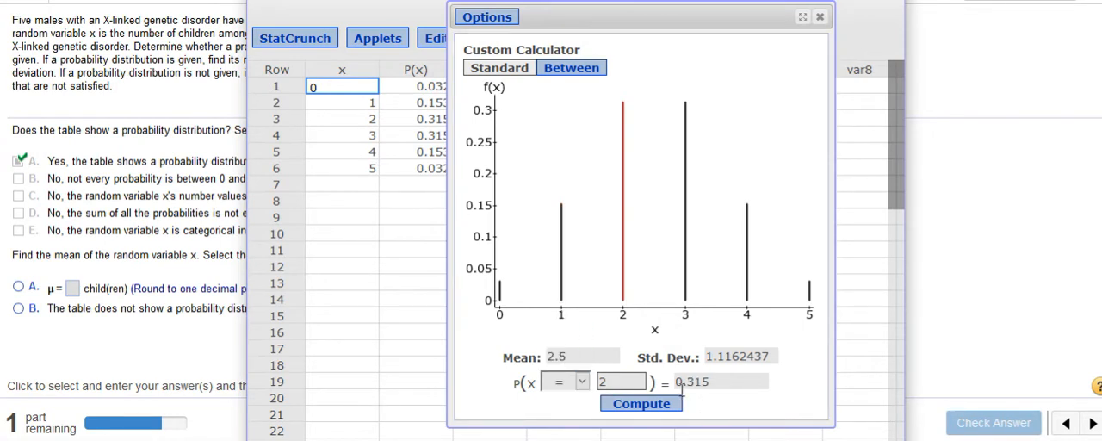
{"action": "mouse_move", "coordinate": [715, 383]}
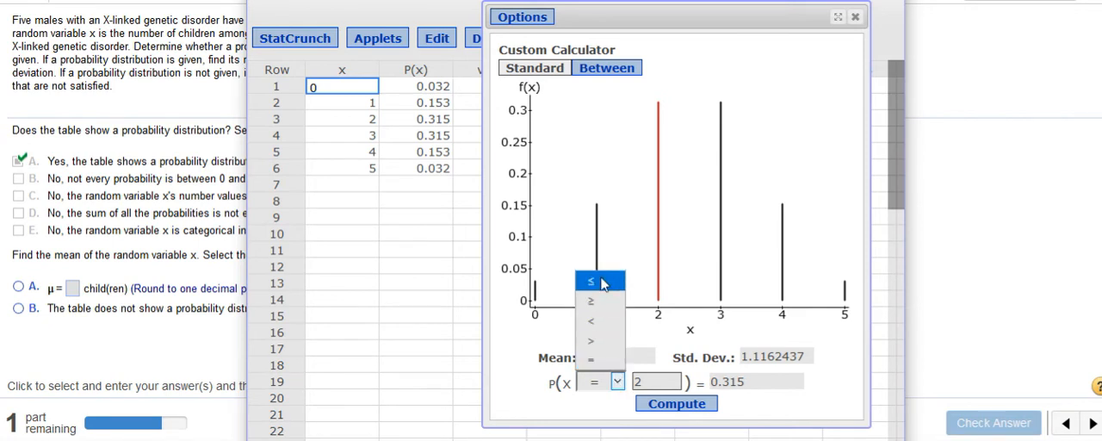
Set the comparison back to '≤' with value 1, computing P(X≤1)=0.185.
{"action": "left_click", "coordinate": [593, 283]}
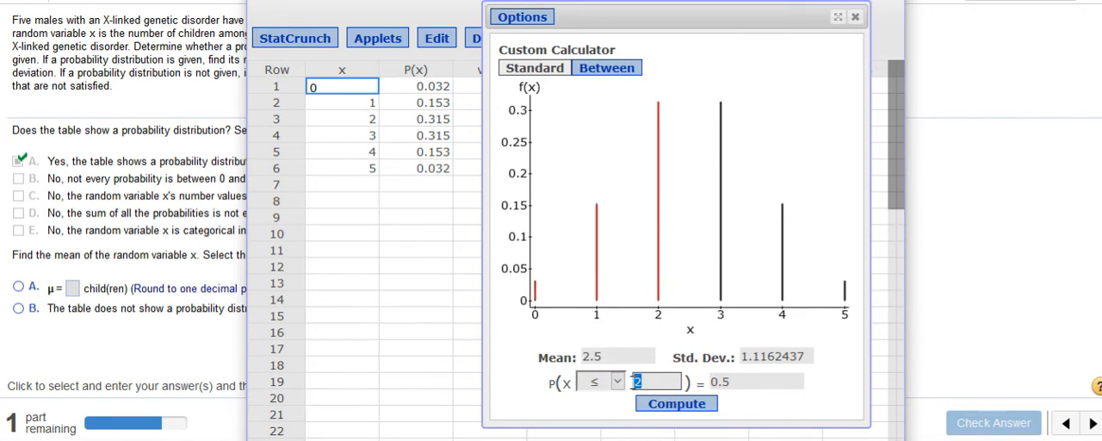
{"action": "type", "text": "1"}
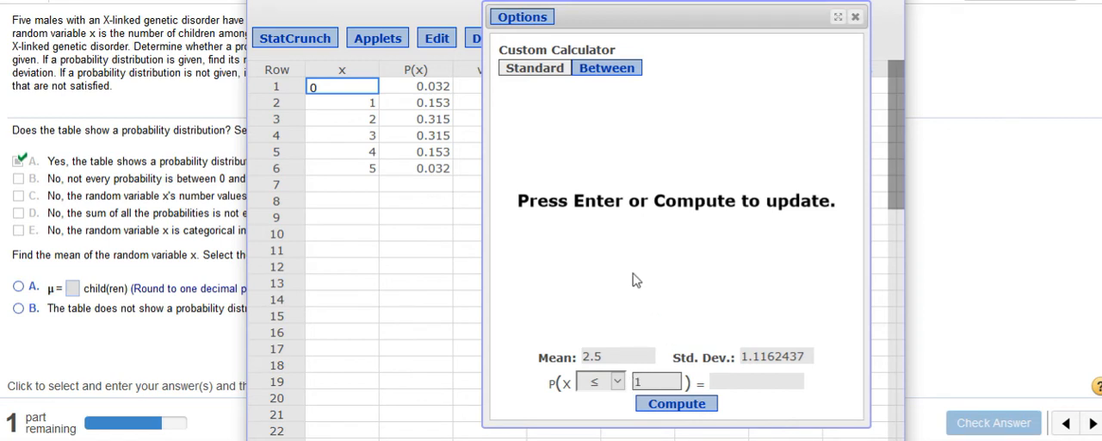
{"action": "left_click", "coordinate": [675, 403]}
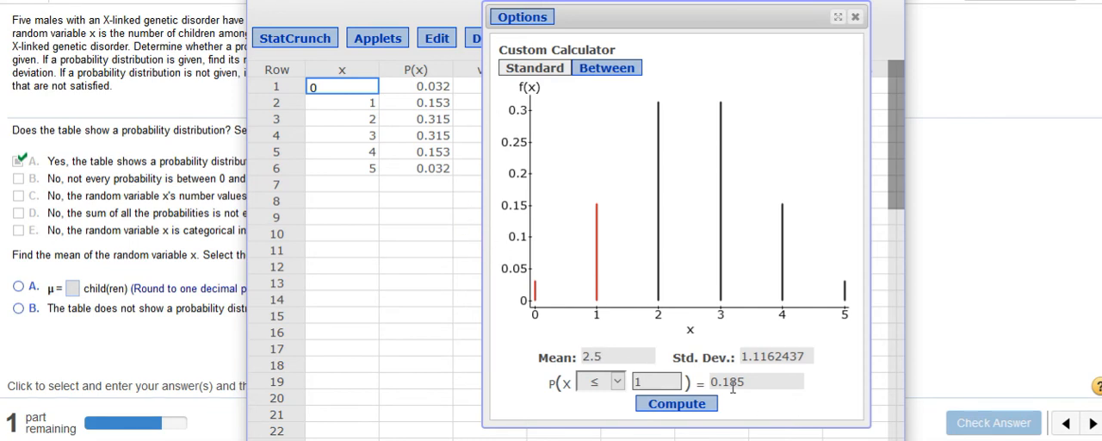
{"action": "mouse_move", "coordinate": [439, 112]}
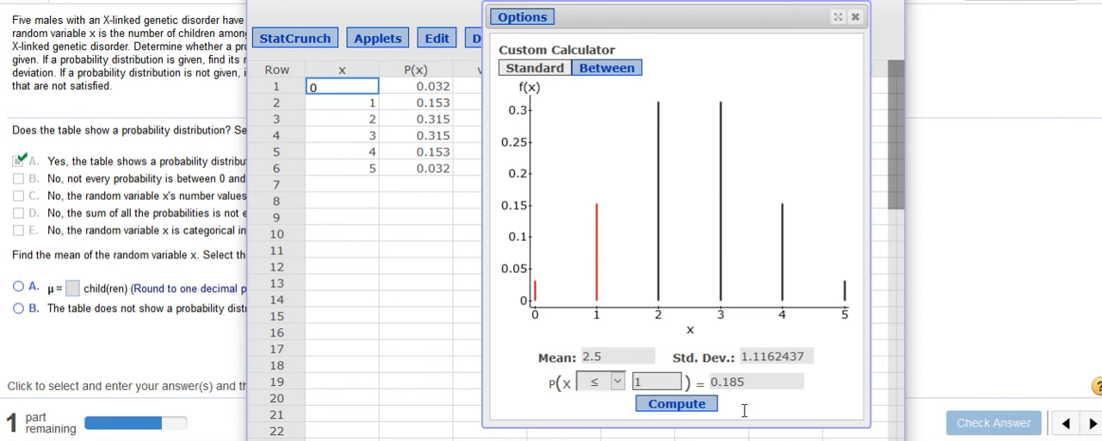
{"action": "mouse_move", "coordinate": [658, 382]}
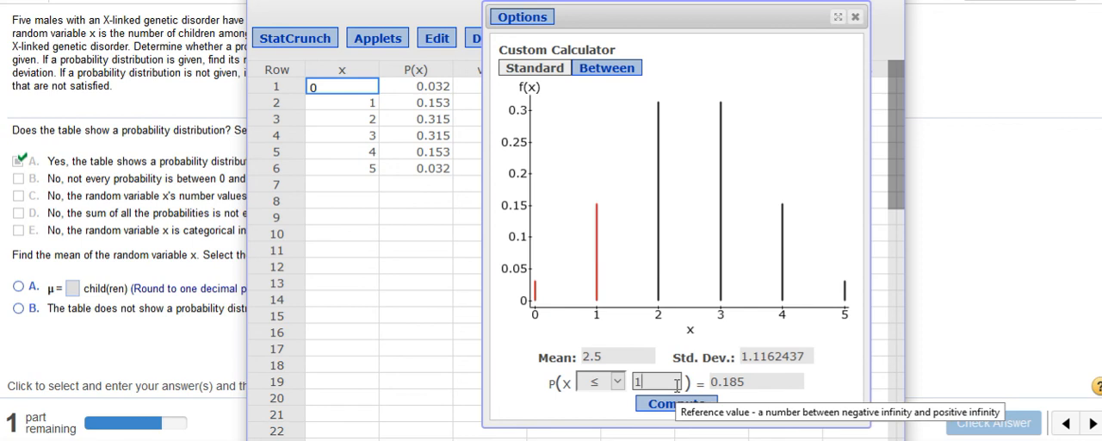
{"action": "mouse_move", "coordinate": [428, 307]}
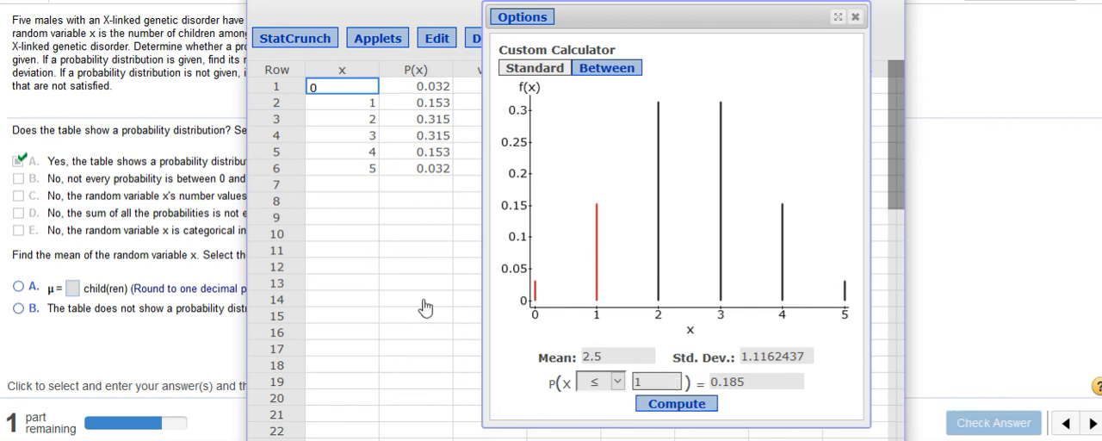
{"action": "mouse_move", "coordinate": [417, 290]}
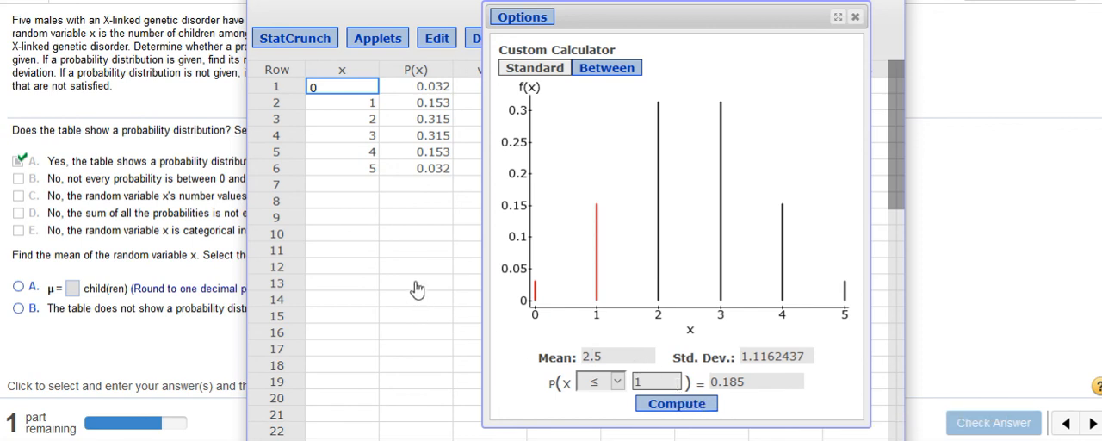